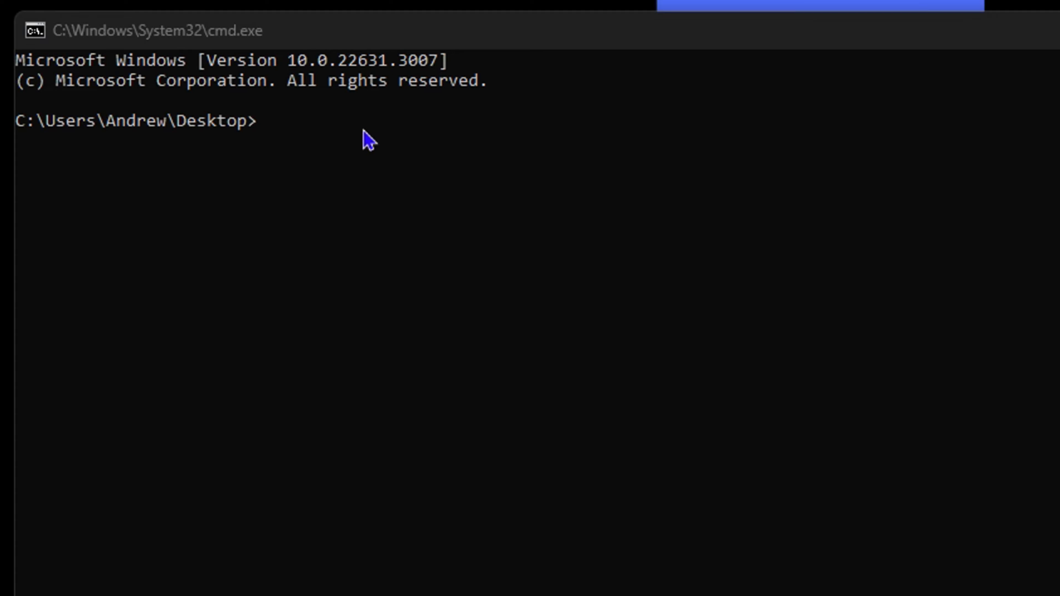
- Enter the attrib +h +s +r command with a folder-name placeholder at the Desktop prompt
text(attrib +h +s +r folder name)
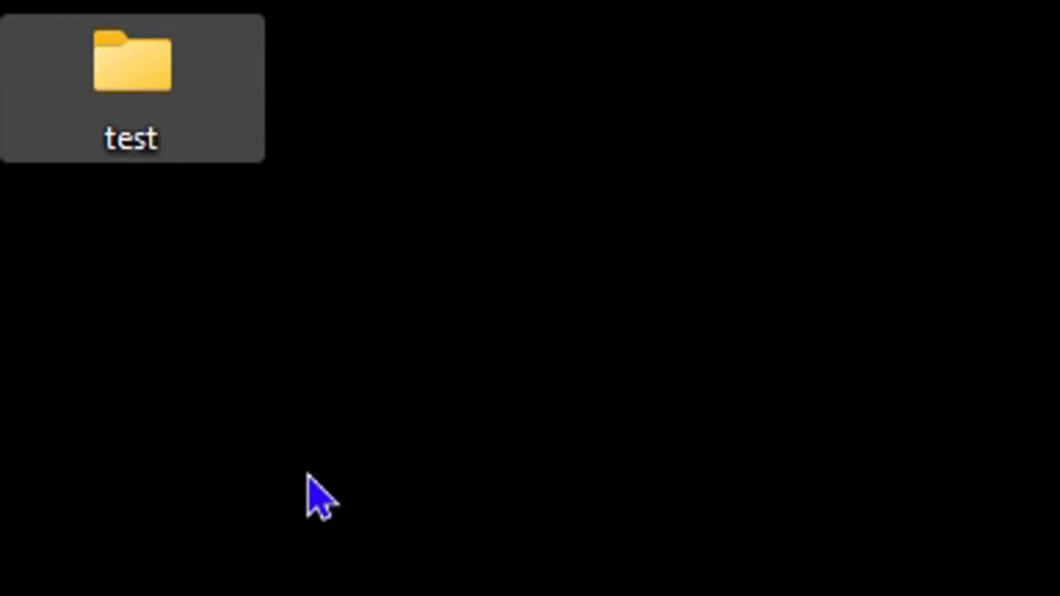
- Open a File Explorer window at its Home page from the taskbar
click(518, 583)
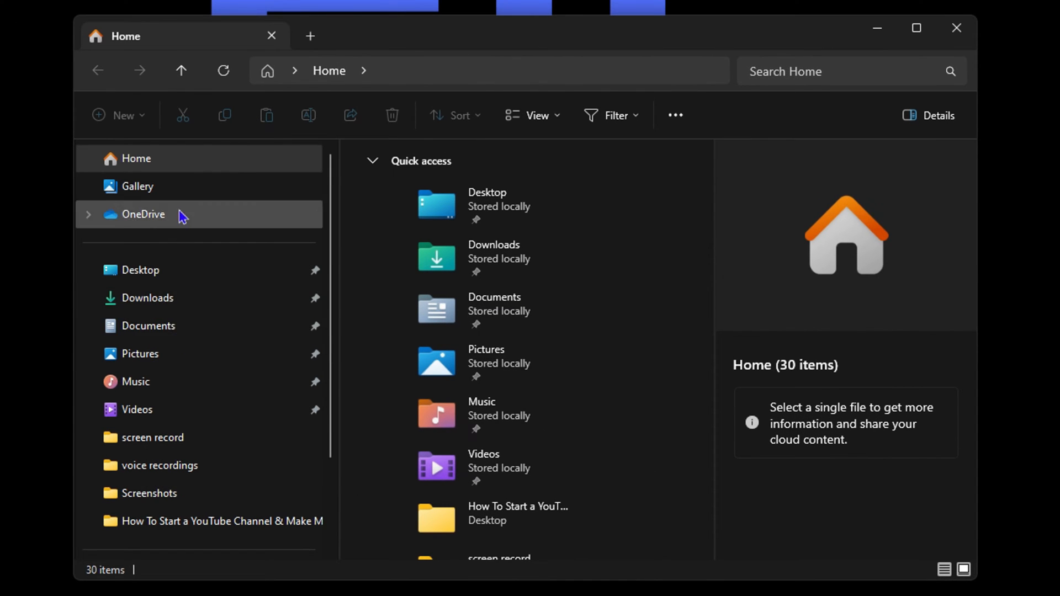
- Browse Documents and Videos, ending in the Desktop folder with its 19 items
click(147, 326)
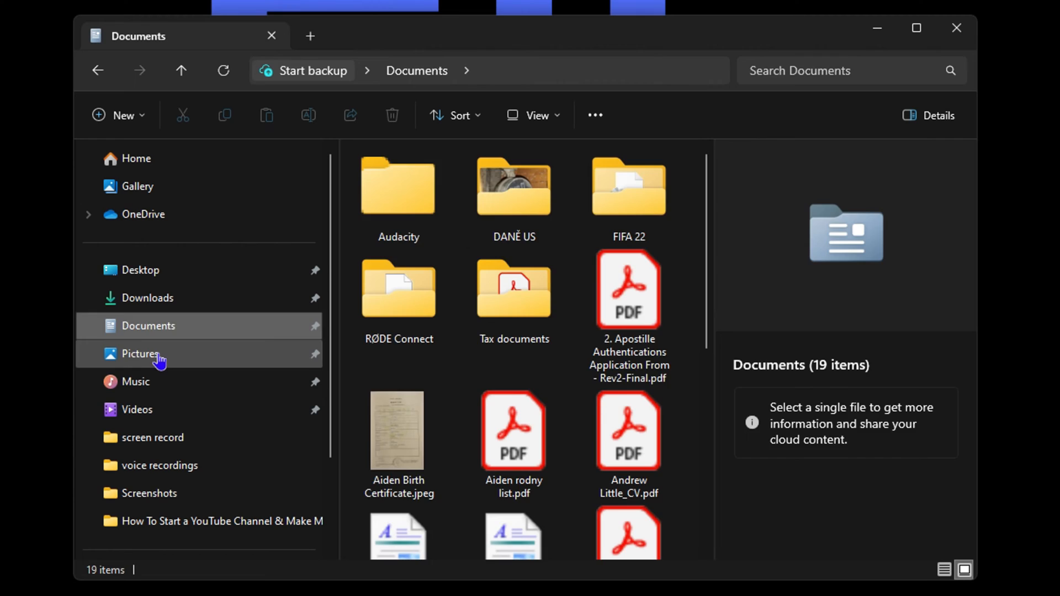
click(136, 408)
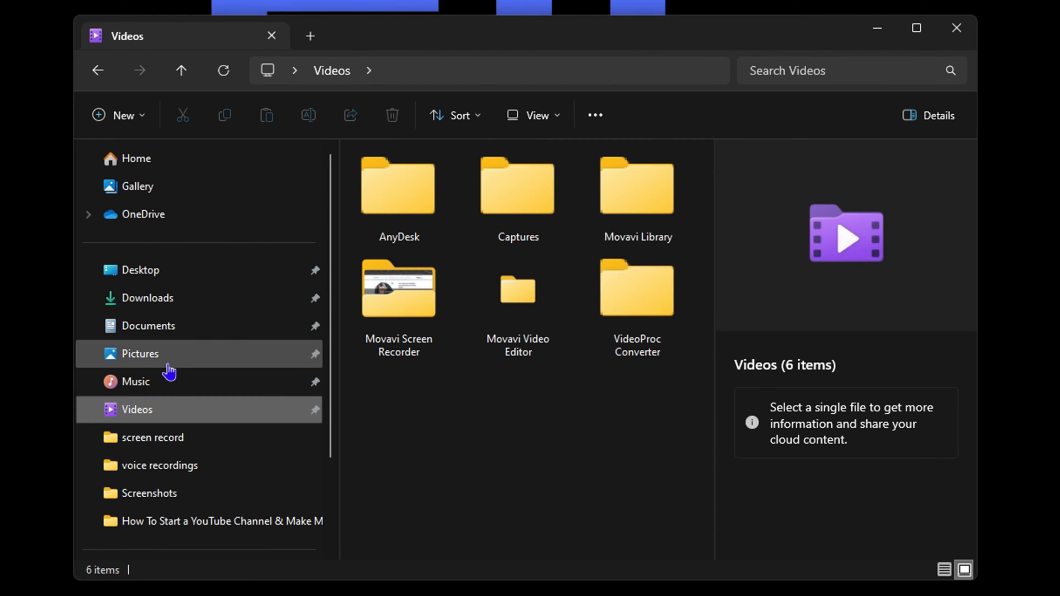
click(141, 269)
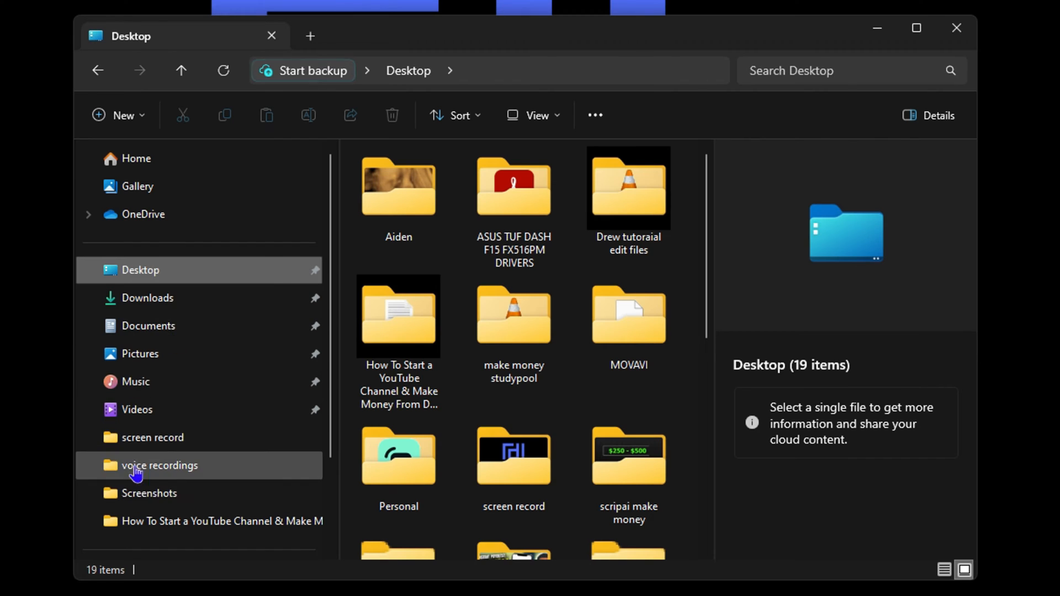
mouse_move(200, 437)
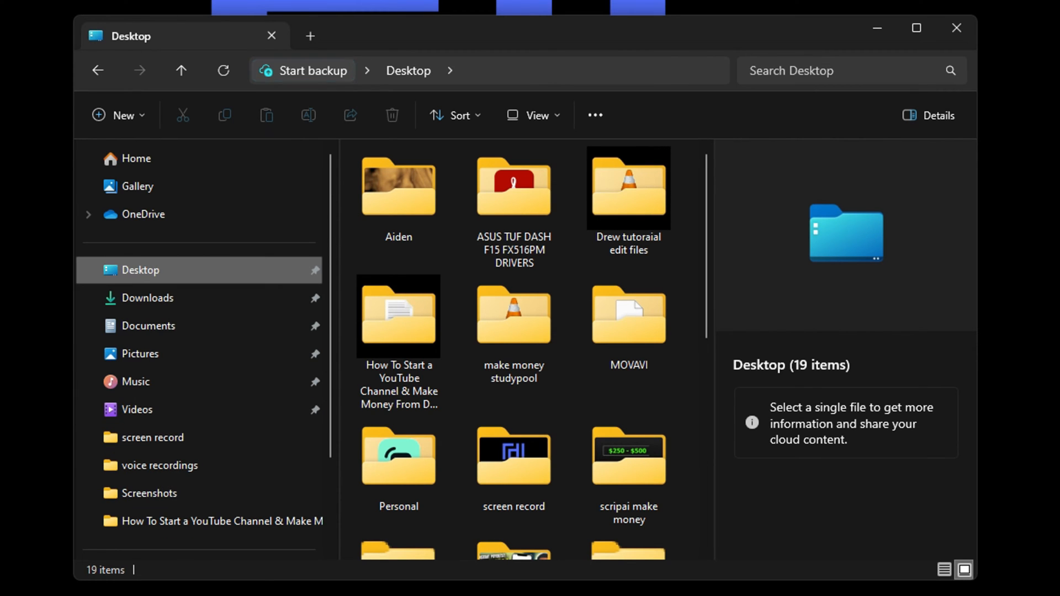
mouse_move(197, 384)
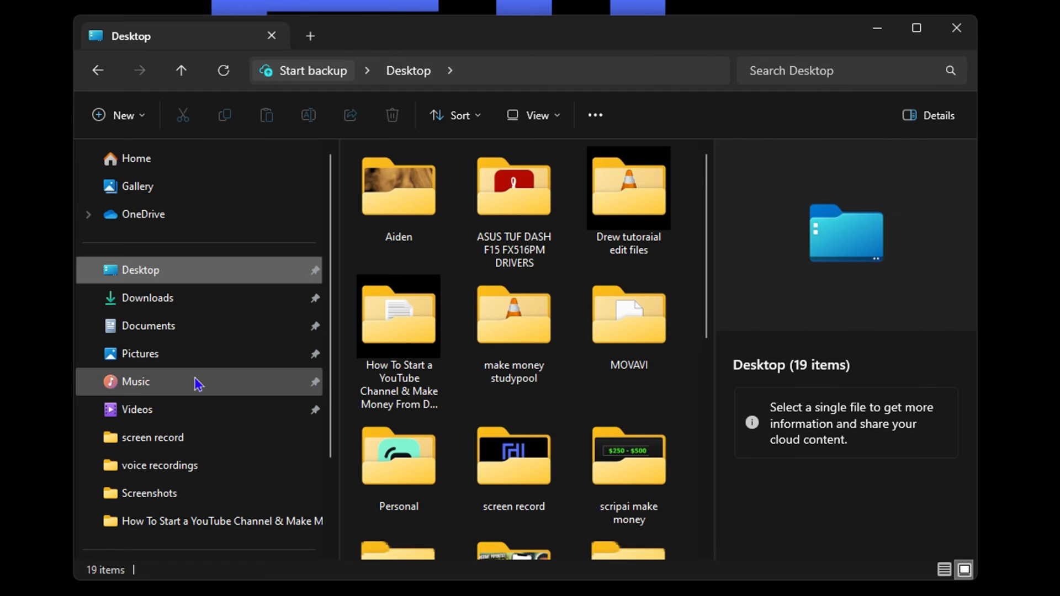
mouse_move(228, 278)
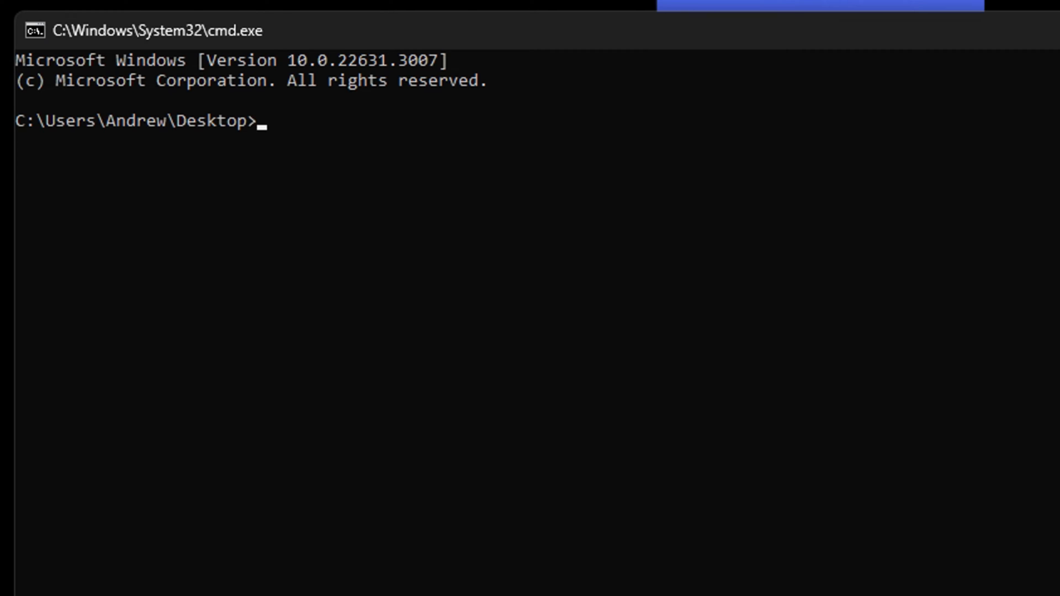
mouse_move(340, 43)
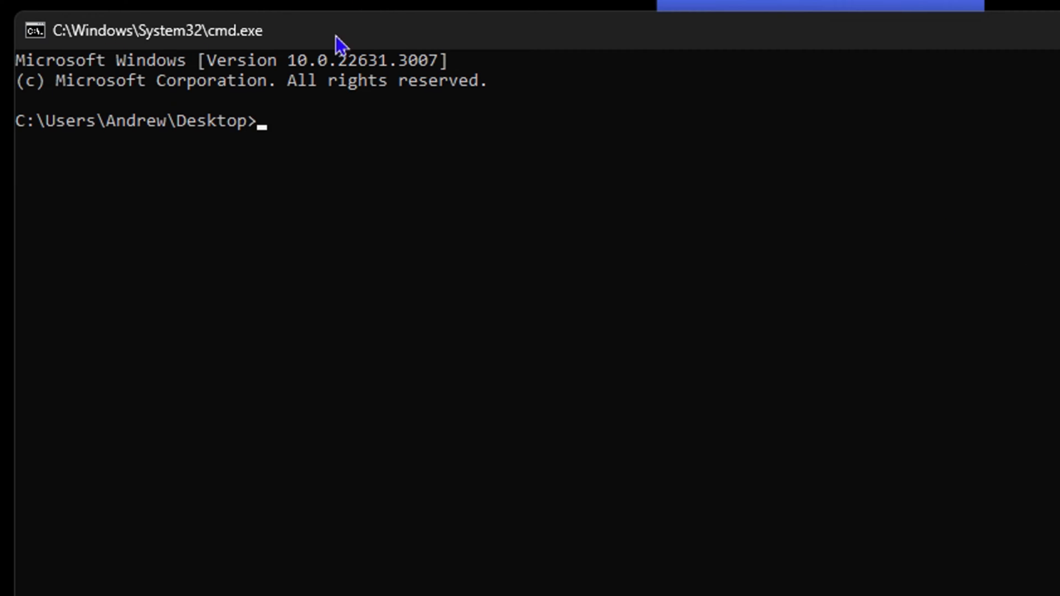
mouse_move(47, 131)
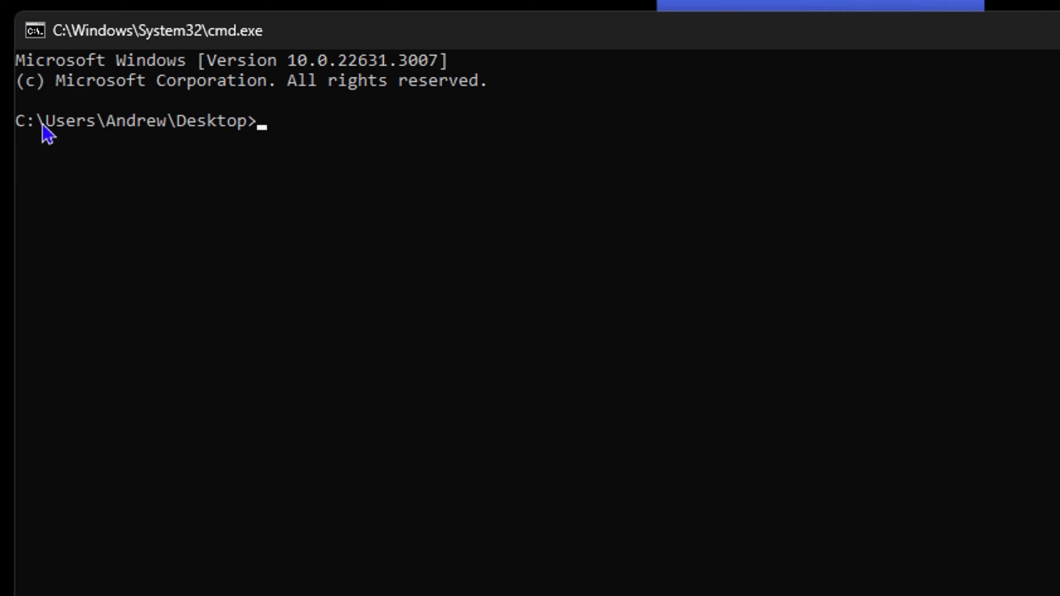
mouse_move(42, 141)
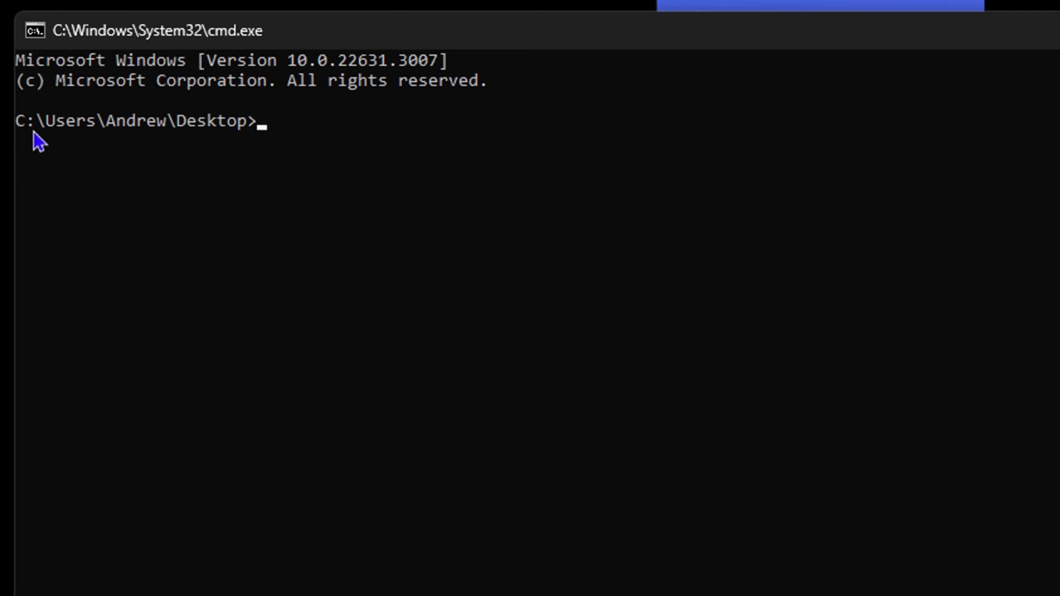
mouse_move(225, 140)
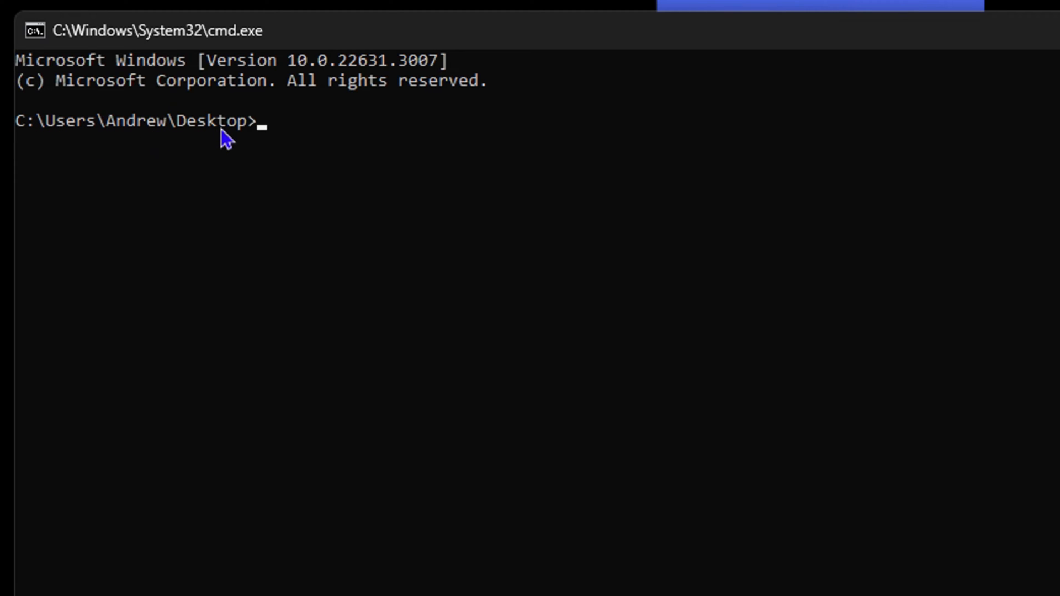
mouse_move(424, 200)
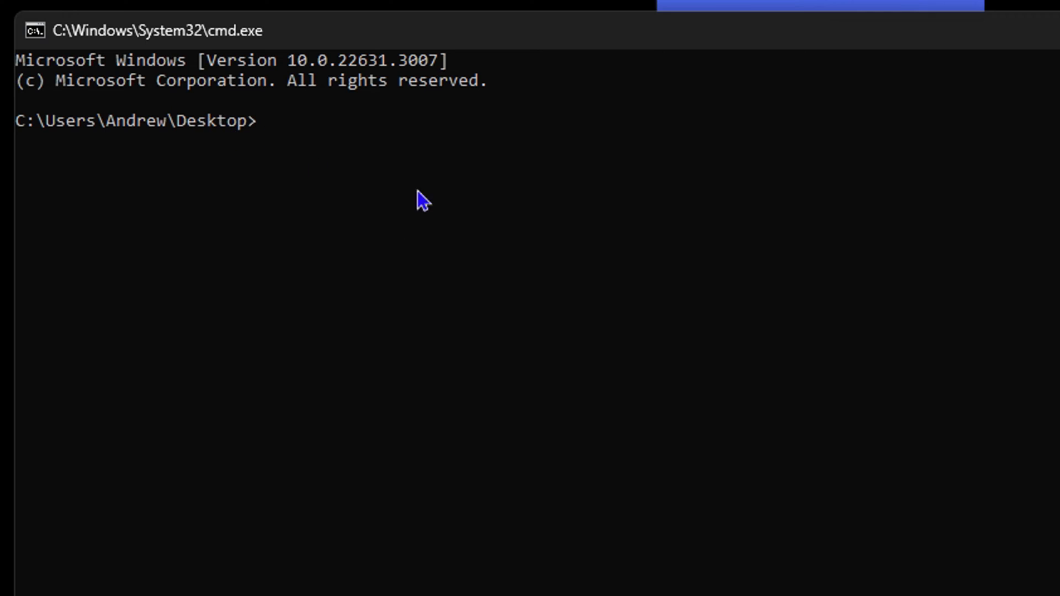
mouse_move(526, 226)
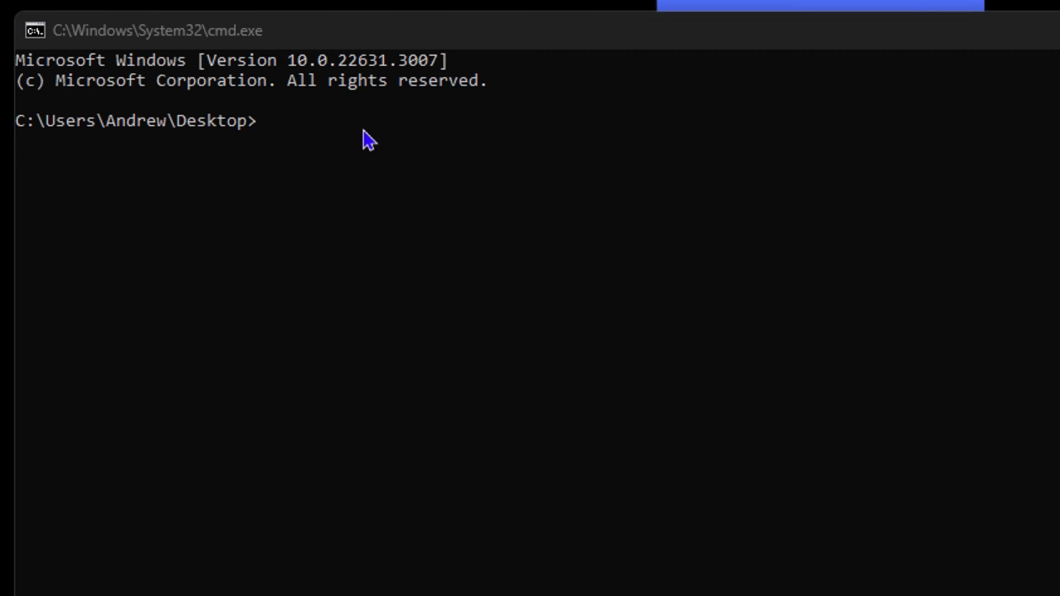
mouse_move(338, 147)
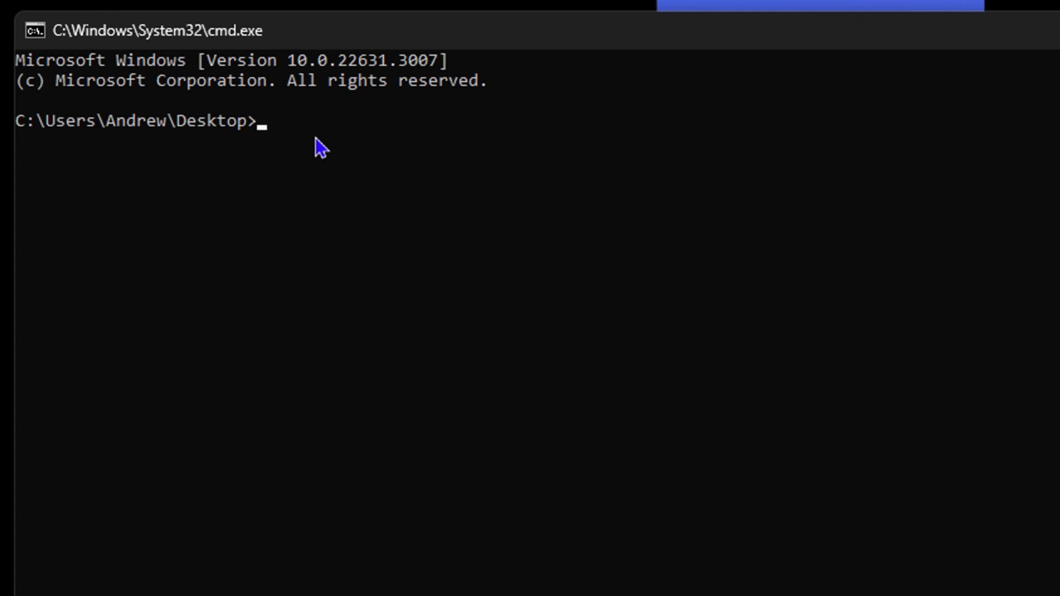
- Compose attrib +h +s +r test, replacing the folder-name placeholder with test
text(attrib +h +s +r folder name)
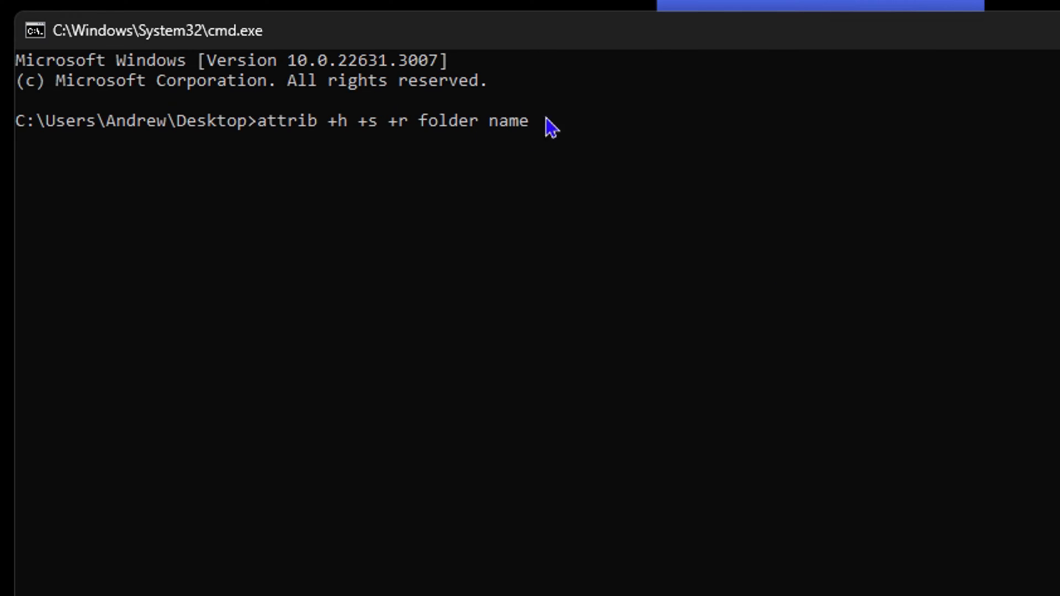
mouse_move(513, 142)
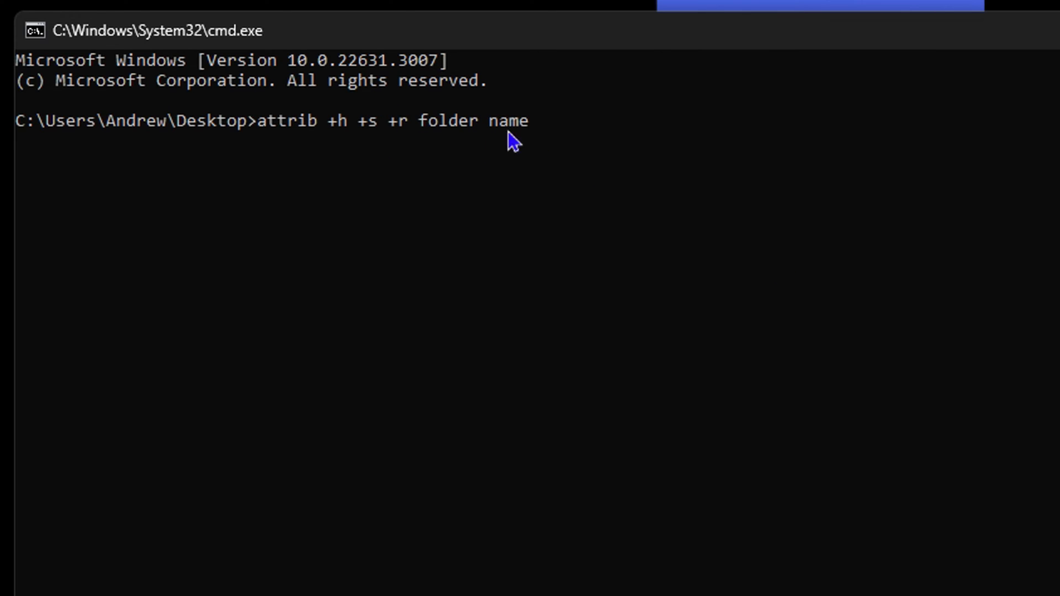
mouse_move(341, 159)
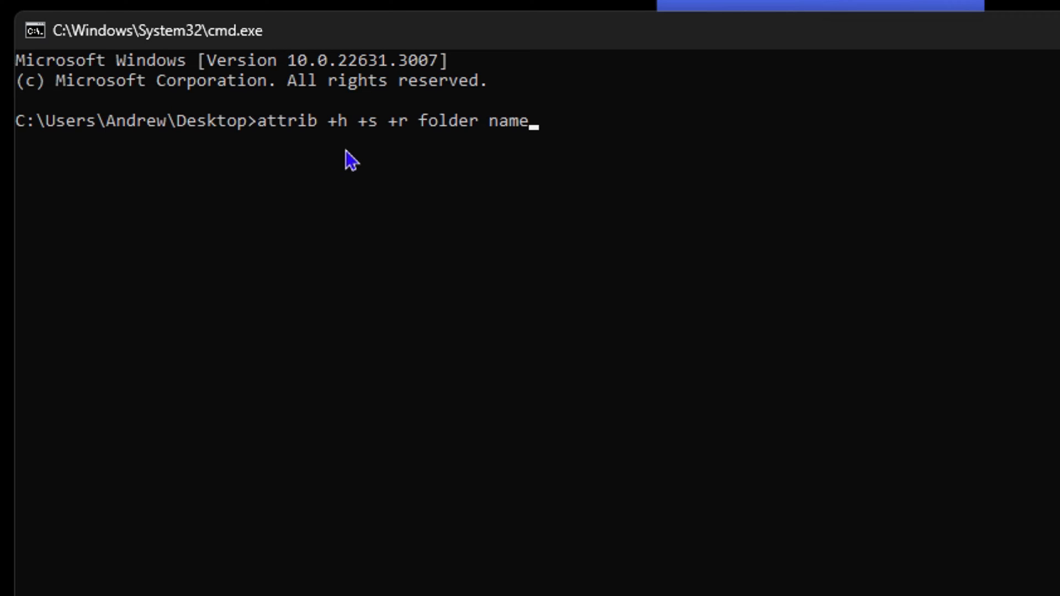
mouse_move(392, 143)
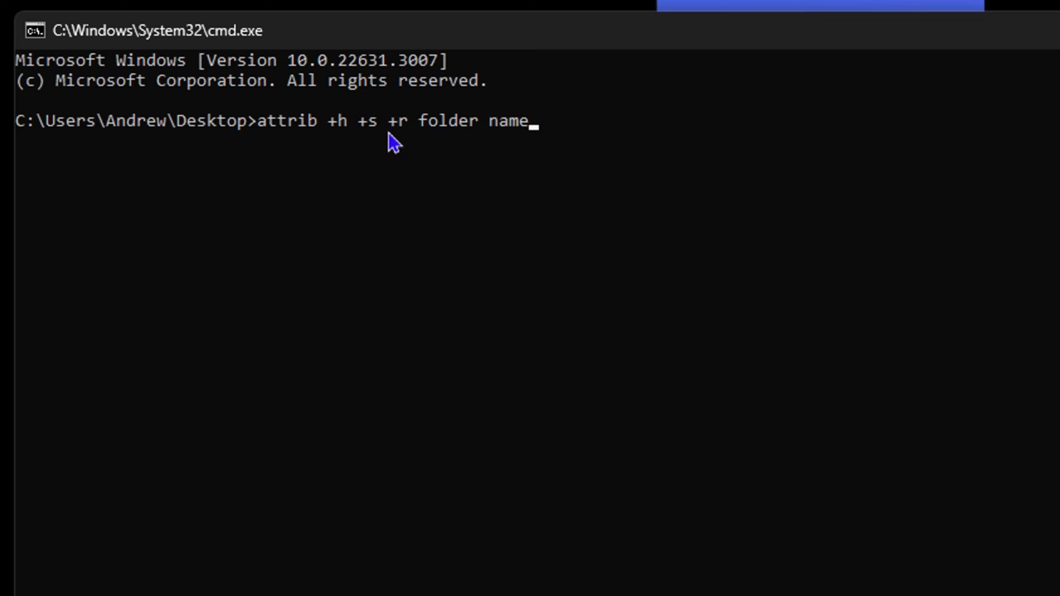
mouse_move(427, 147)
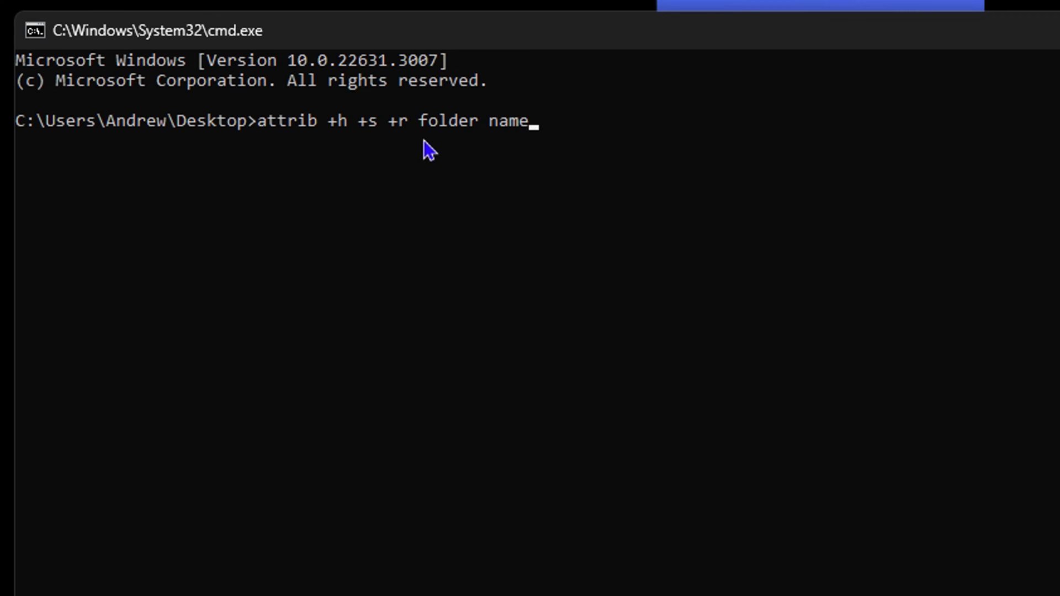
mouse_move(797, 206)
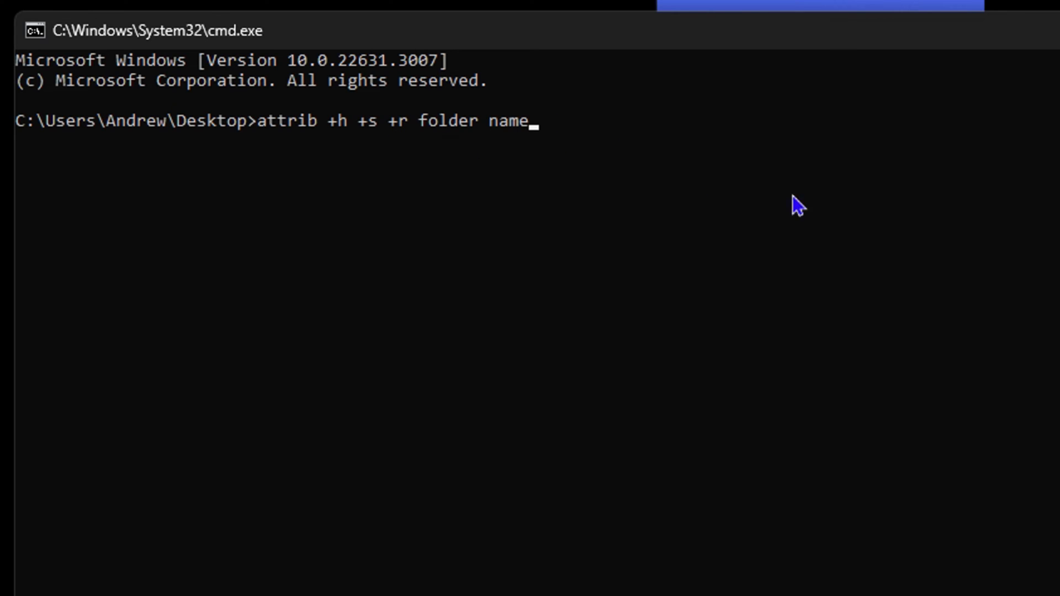
key(BackSpace)
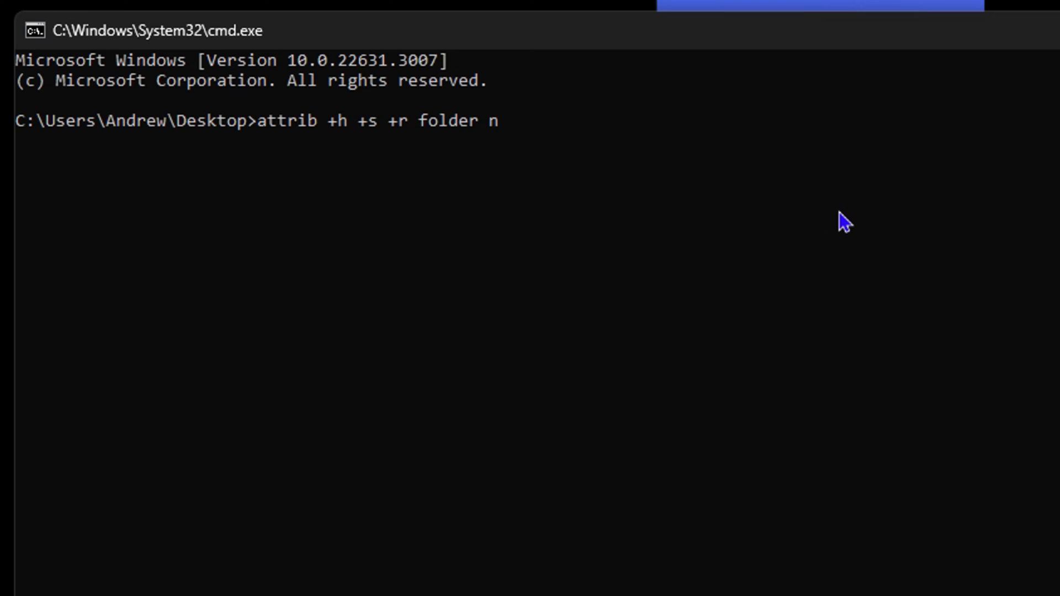
key(backspace)
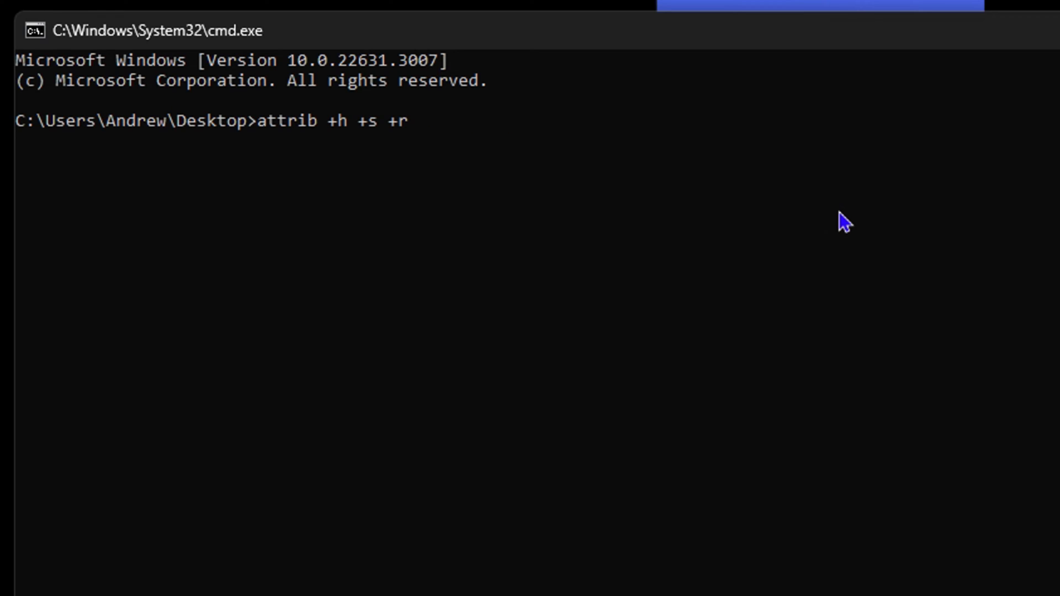
text(test)
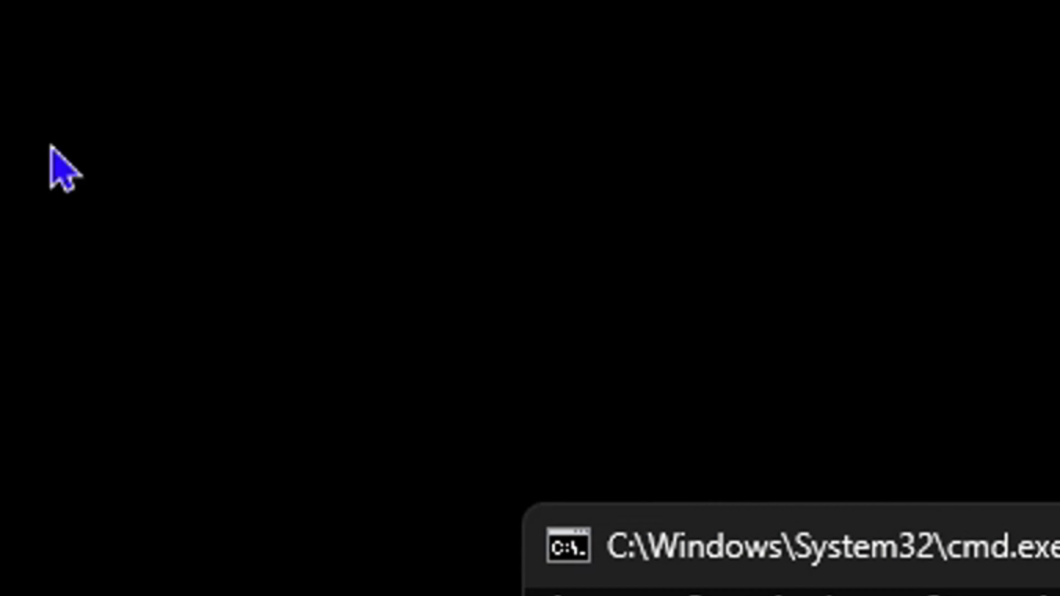
mouse_move(207, 193)
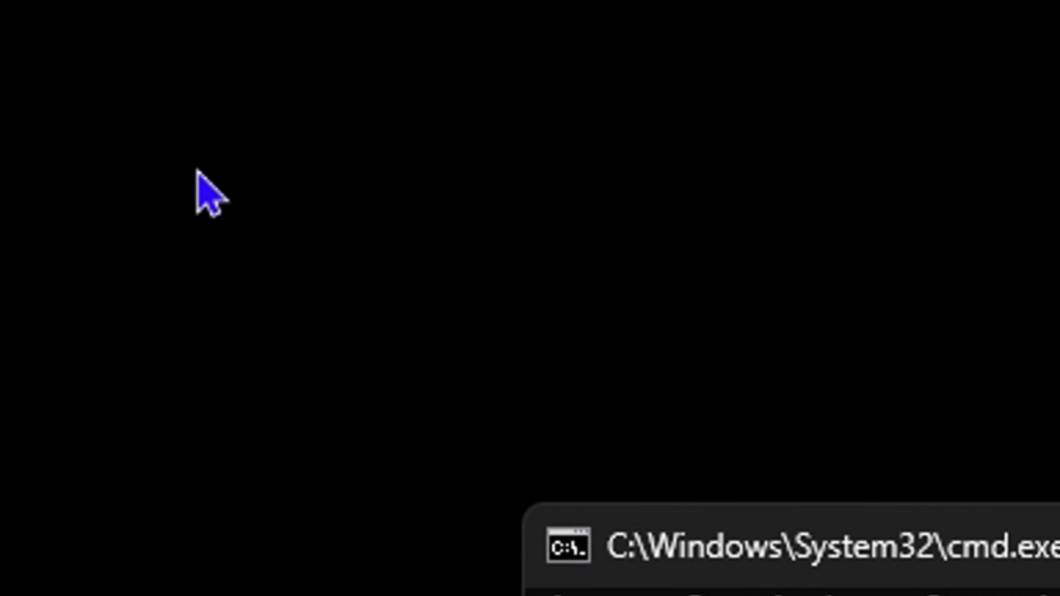
mouse_move(180, 216)
text(attrib +h +s +r test)
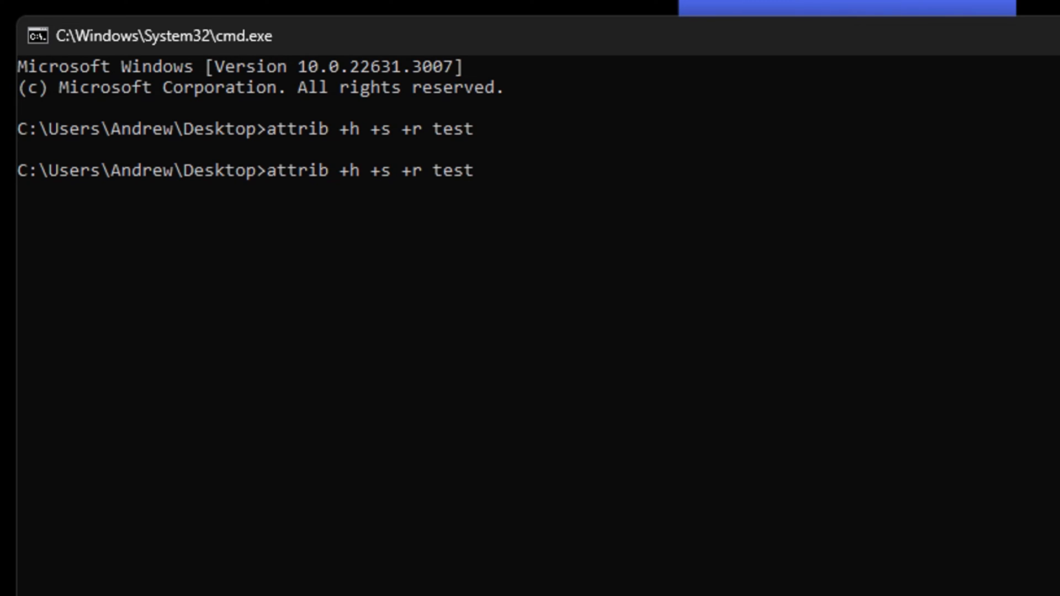
- Recall the attrib command and change its + switches to - for -h -s -r on test
key(Backspace)
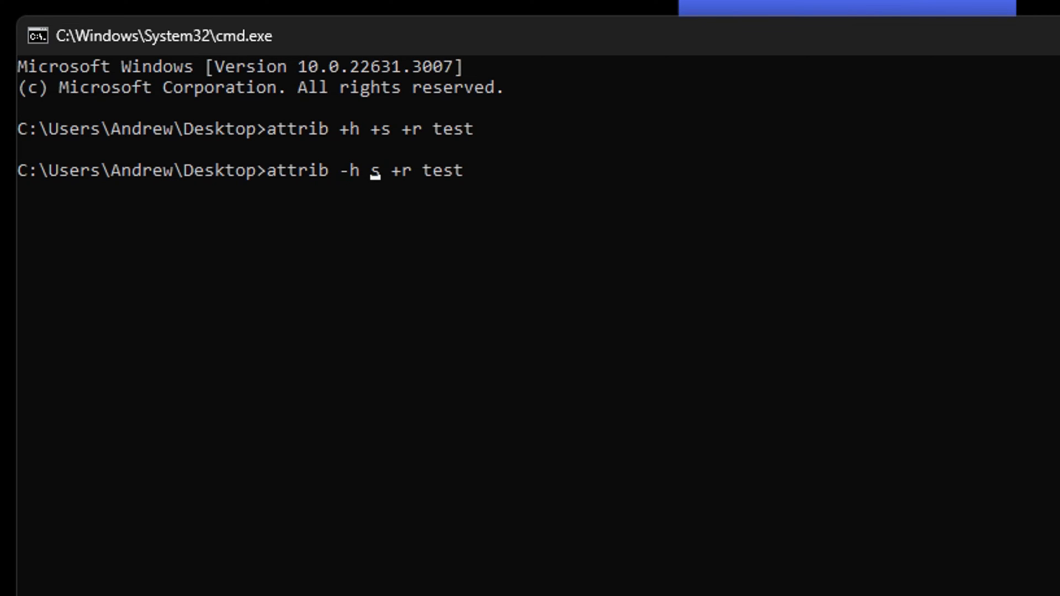
text(-)
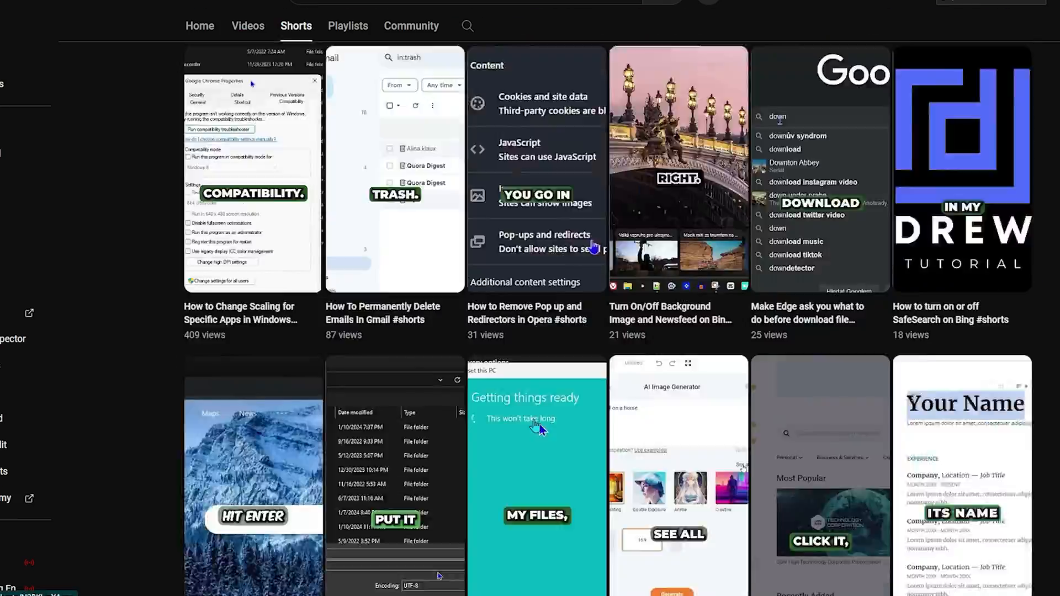
scroll(down, 3)
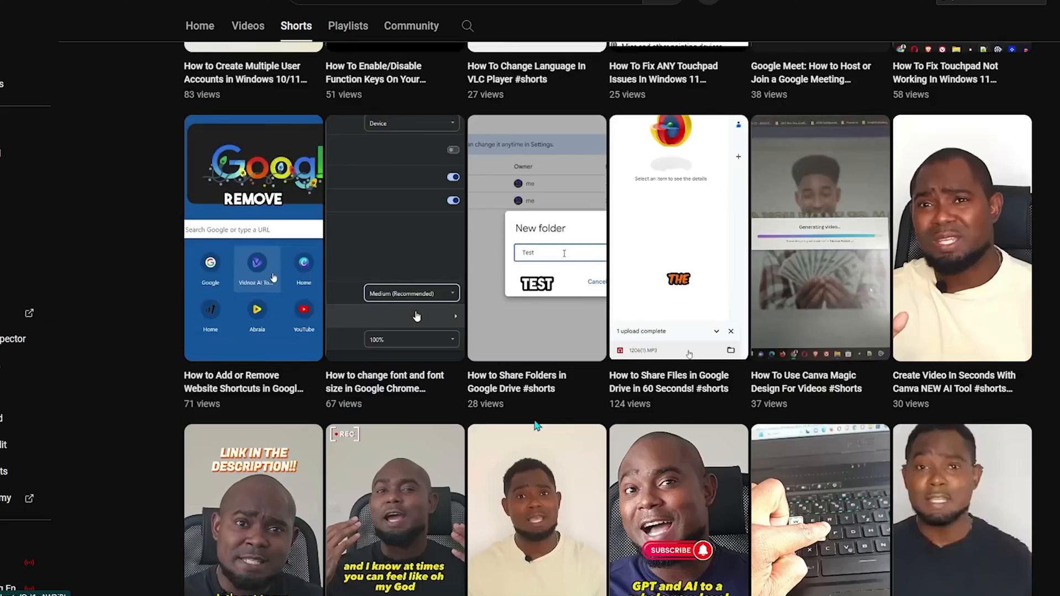